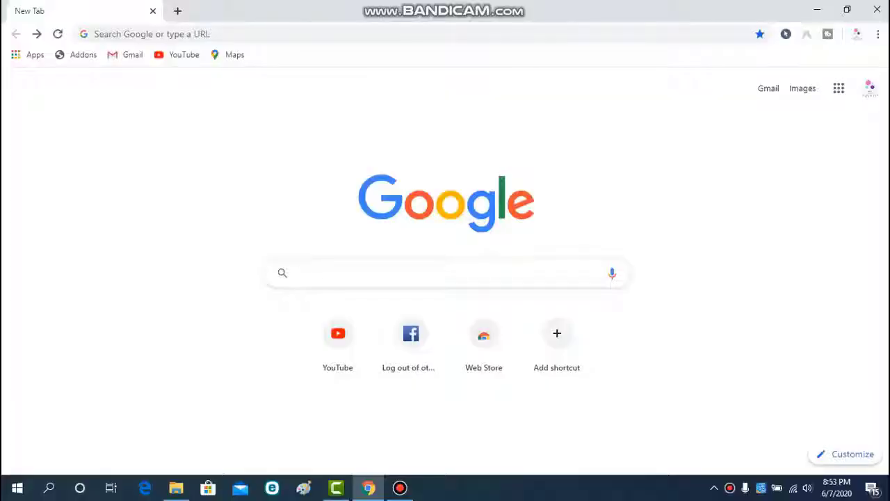
Step: Search Google for "Rufus" from the Chrome search box
{"action": "left_click", "coordinate": [445, 273]}
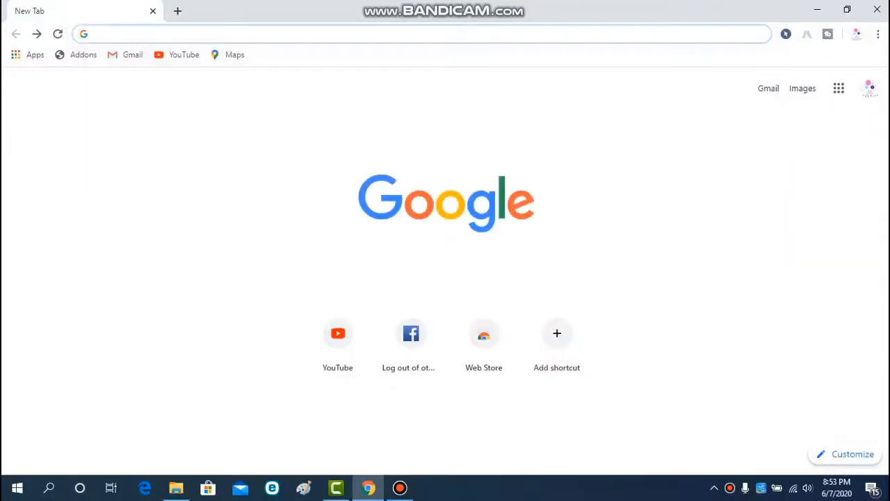
{"action": "type", "text": "Rufus&aqs=chrome.0.69i59l2j0l6.4932j0j8&sourceid=chrome&ie=UTF-8"}
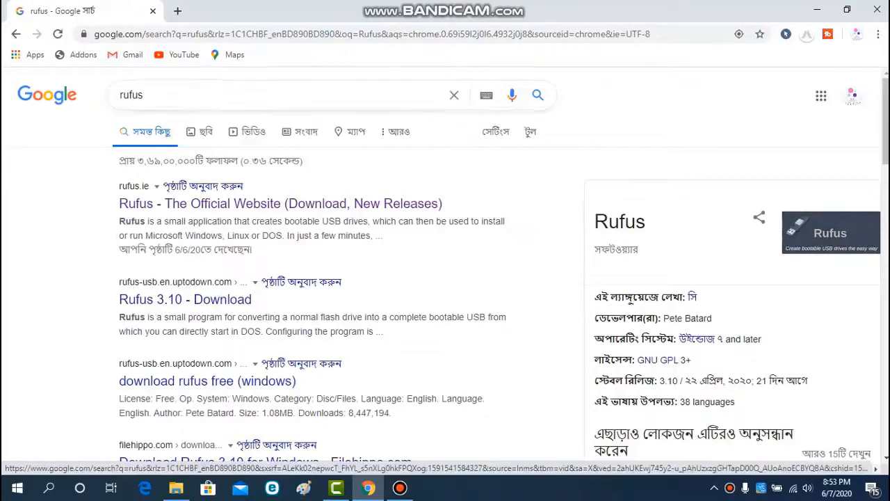
Step: Go to the official Rufus website result and reach its Download heading
{"action": "left_click", "coordinate": [281, 203]}
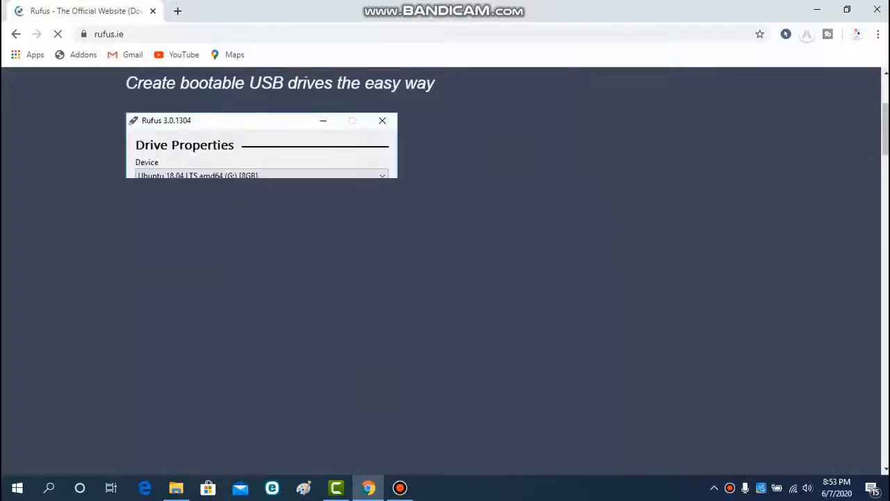
{"action": "scroll", "scroll_direction": "down", "scroll_amount": 3}
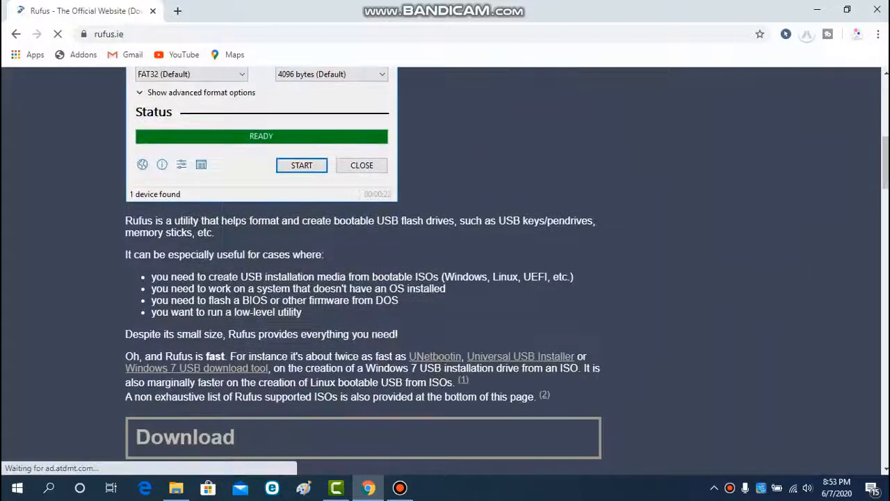
{"action": "scroll", "scroll_direction": "down", "scroll_amount": 3}
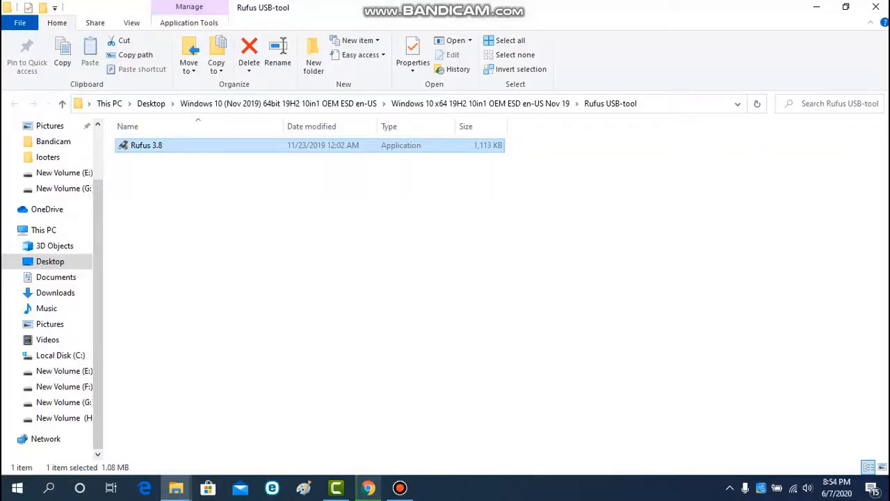
Step: Launch Rufus 3.8 from the Rufus USB-tool folder in File Explorer
{"action": "double_click", "coordinate": [146, 145]}
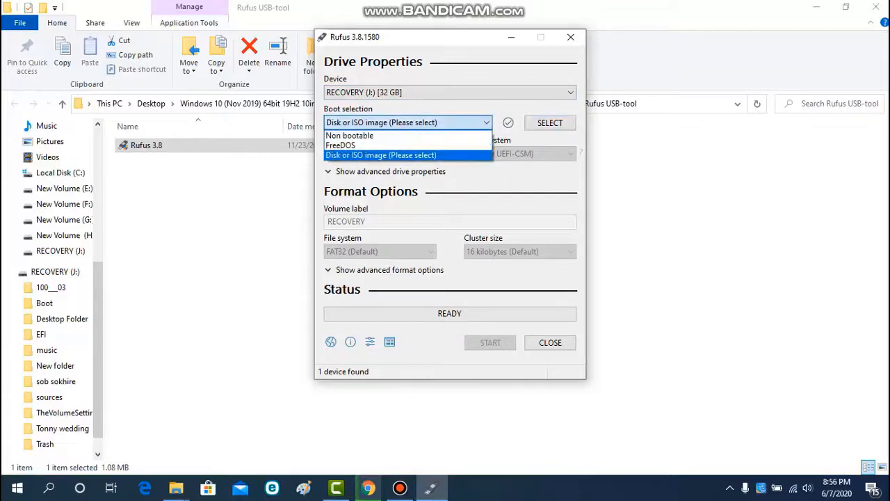
Step: Set Boot selection to 'Disk or ISO image' and browse for the image via SELECT
{"action": "left_click", "coordinate": [380, 156]}
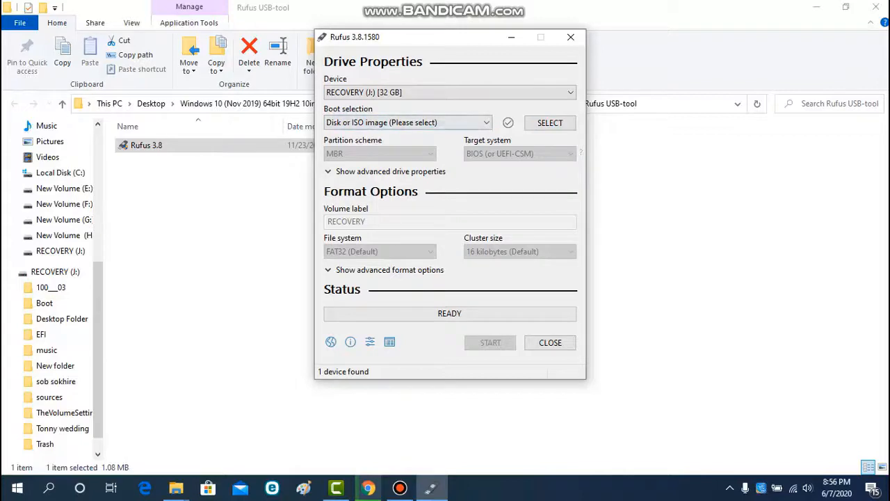
{"action": "left_click", "coordinate": [549, 123]}
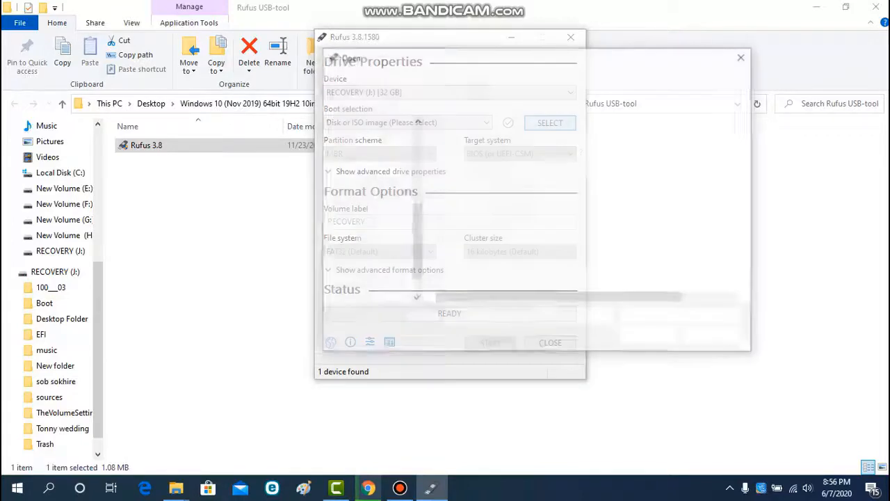
Step: Load WIN10X64 10in1 NOV (2019).ISO as the image for the RECOVERY drive
{"action": "left_click", "coordinate": [550, 122]}
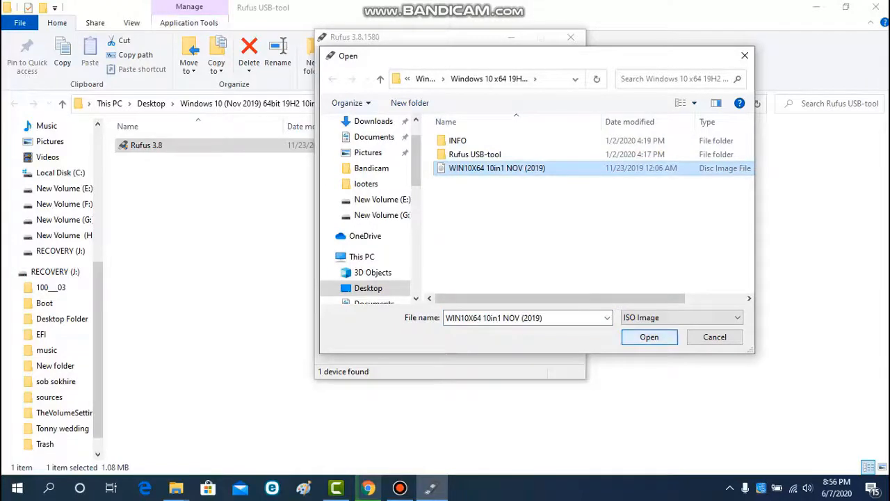
{"action": "left_click", "coordinate": [648, 337]}
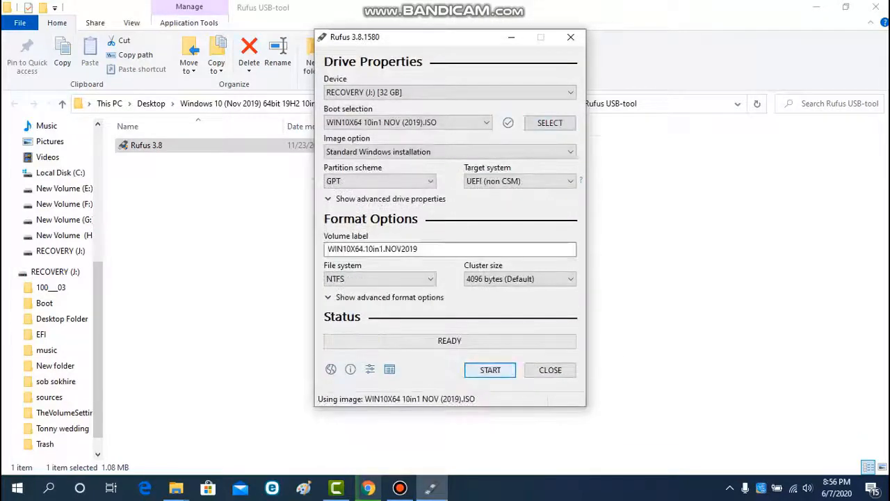